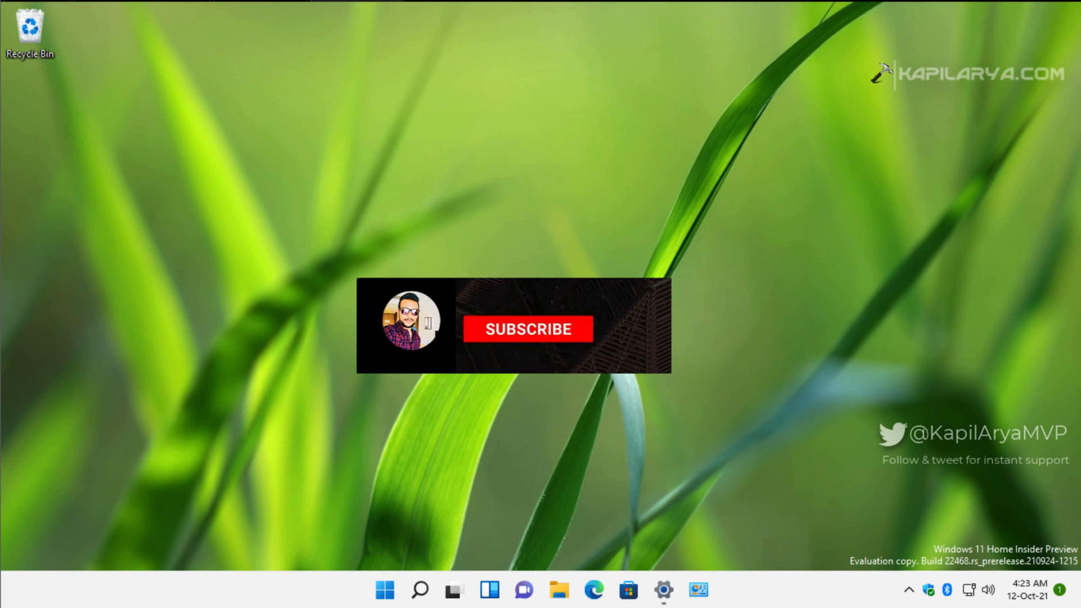
Step: Select the Get-appxpackage re-register command in the Edge article and copy it
click(528, 328)
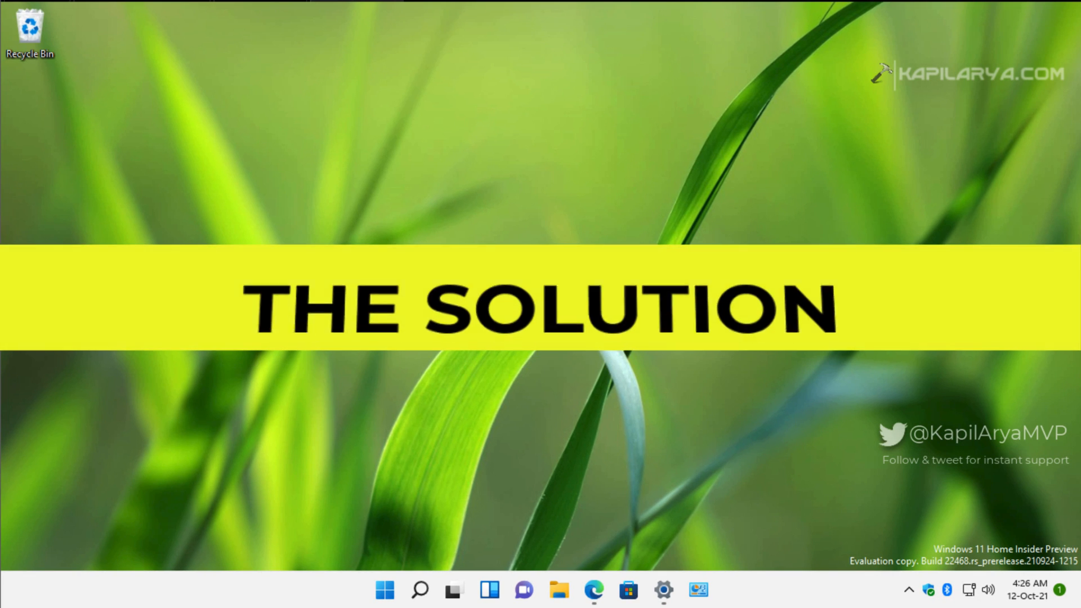
mouse_move(959, 433)
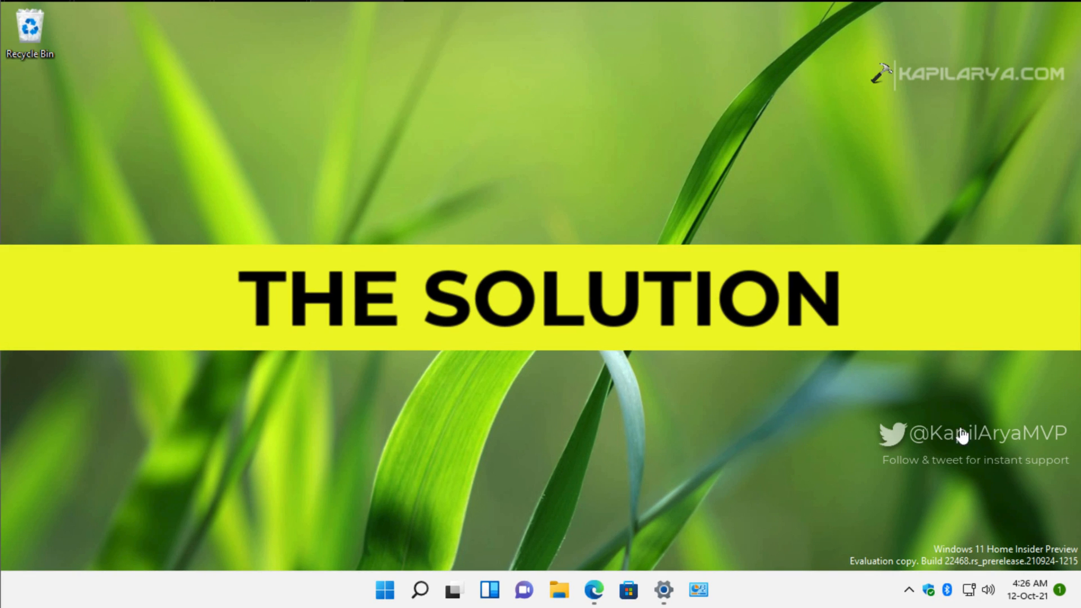
mouse_move(646, 522)
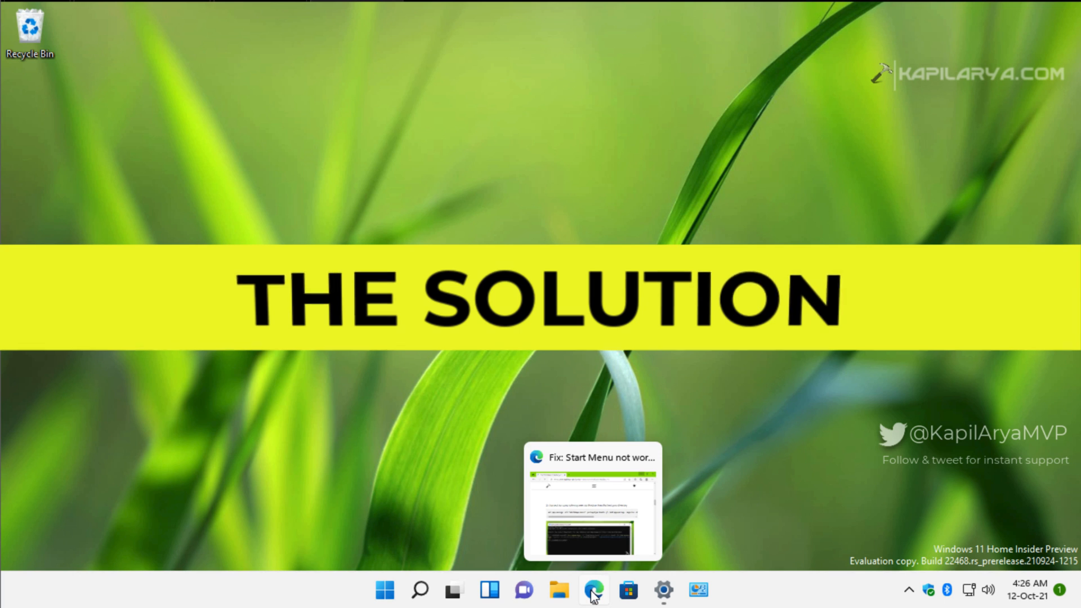
click(591, 590)
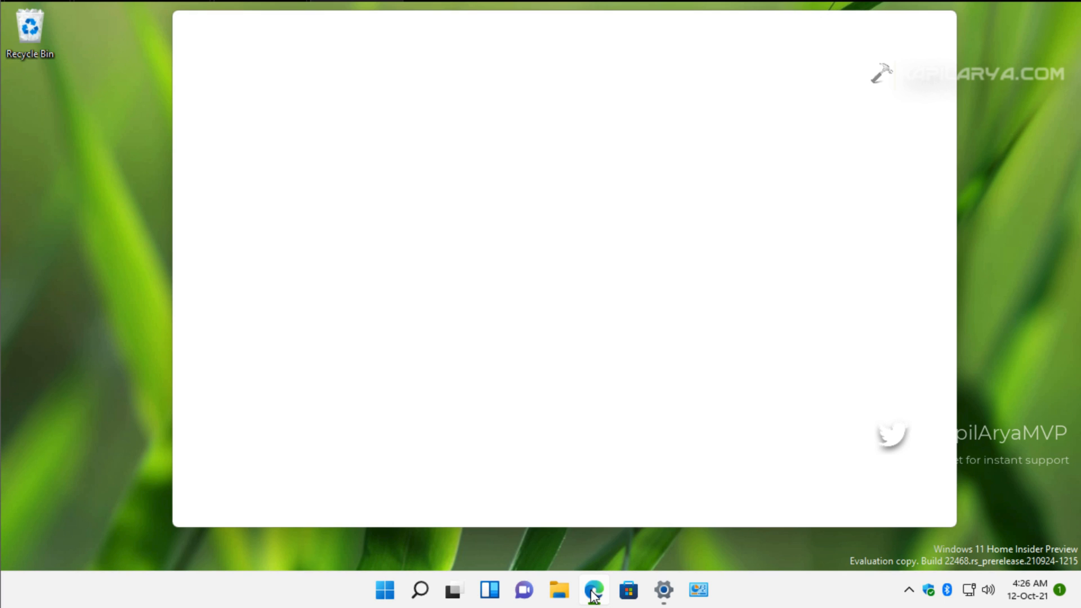
click(591, 591)
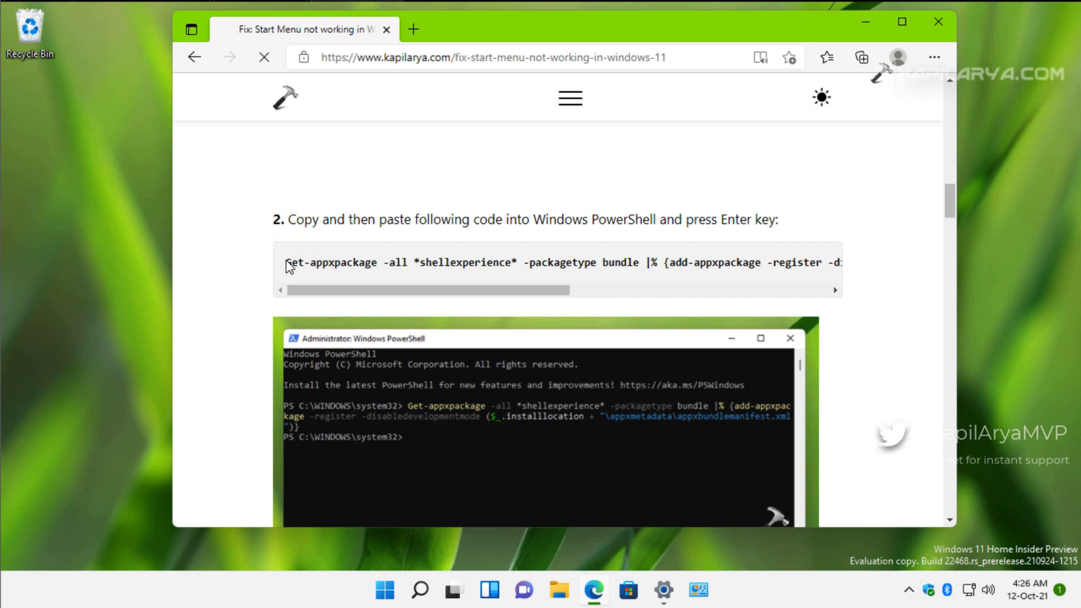
click(286, 266)
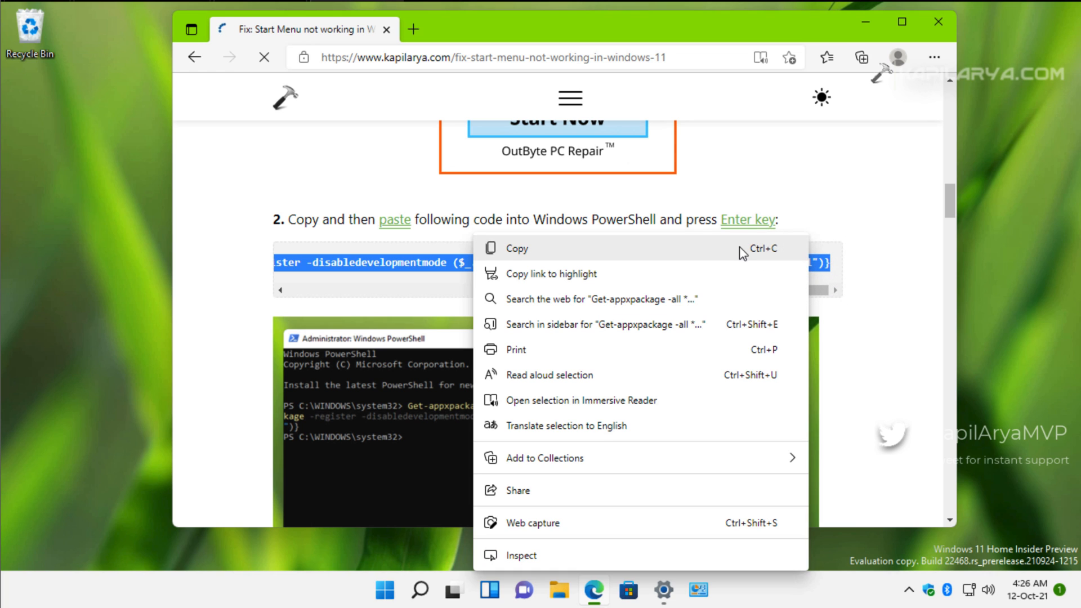
click(516, 248)
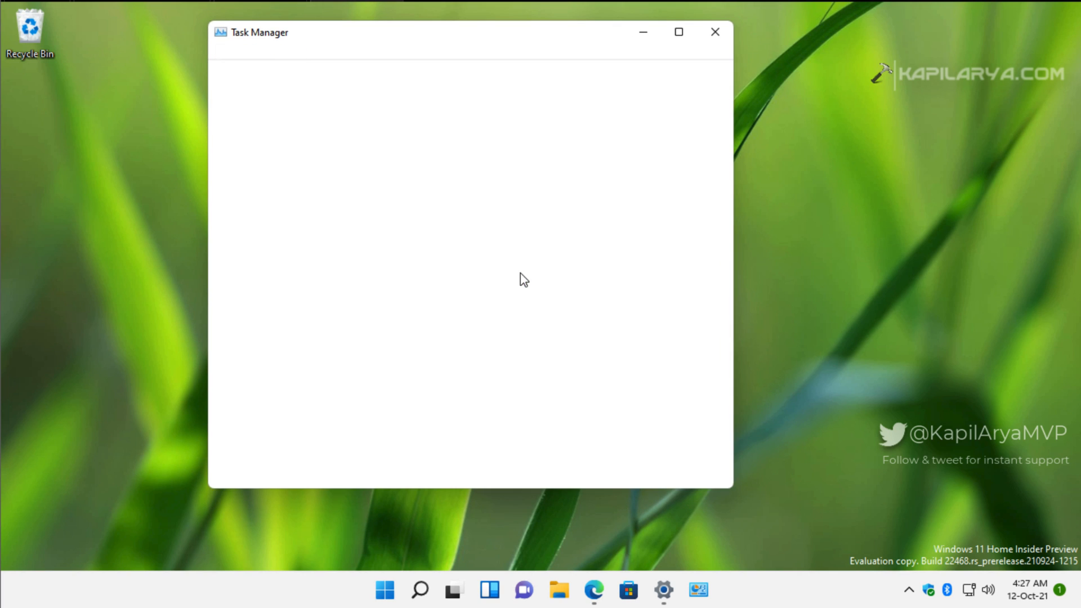
Step: Run 'powershell' as a new task with administrative privileges from Task Manager's File menu
click(219, 52)
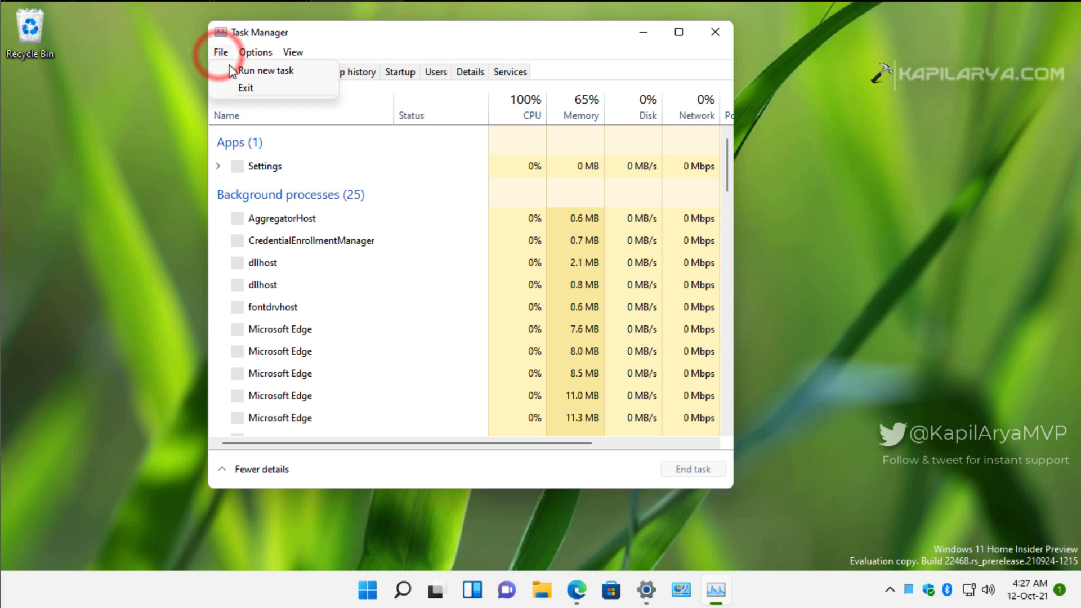
click(264, 70)
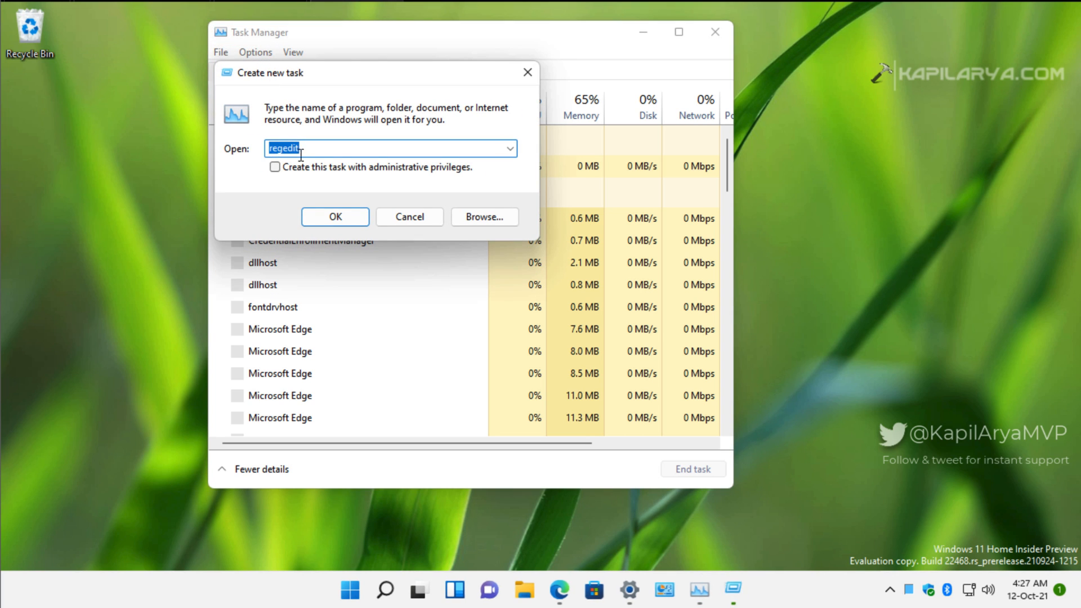
text(powershell)
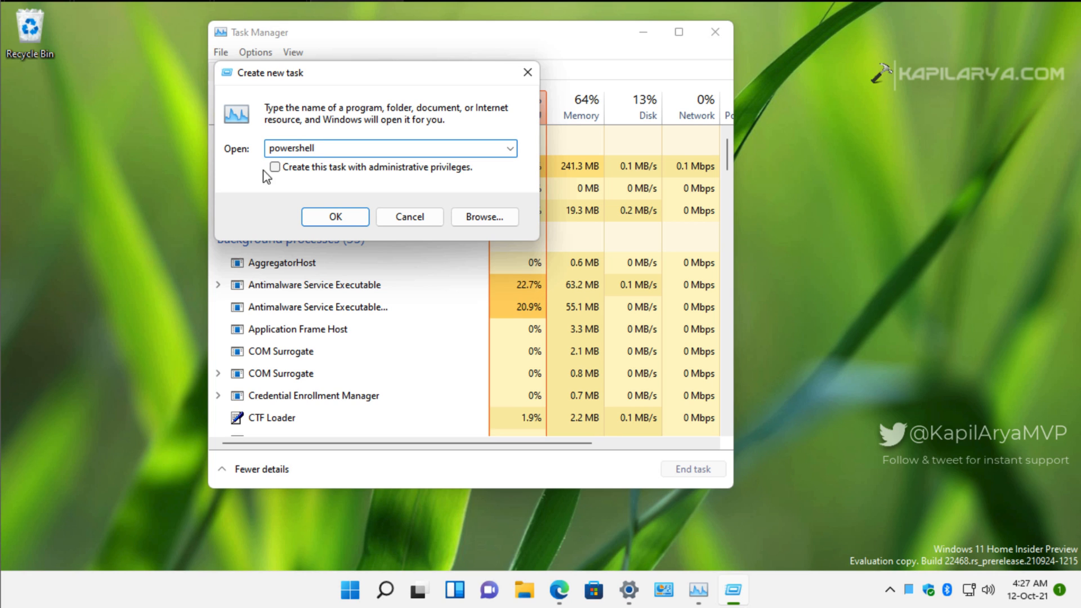
click(274, 167)
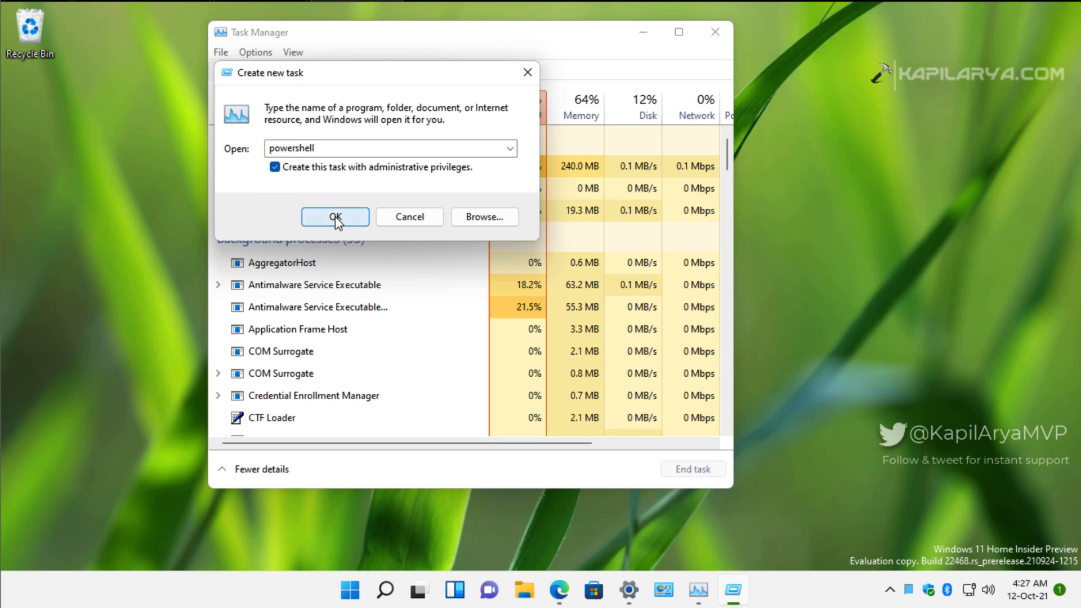
click(334, 216)
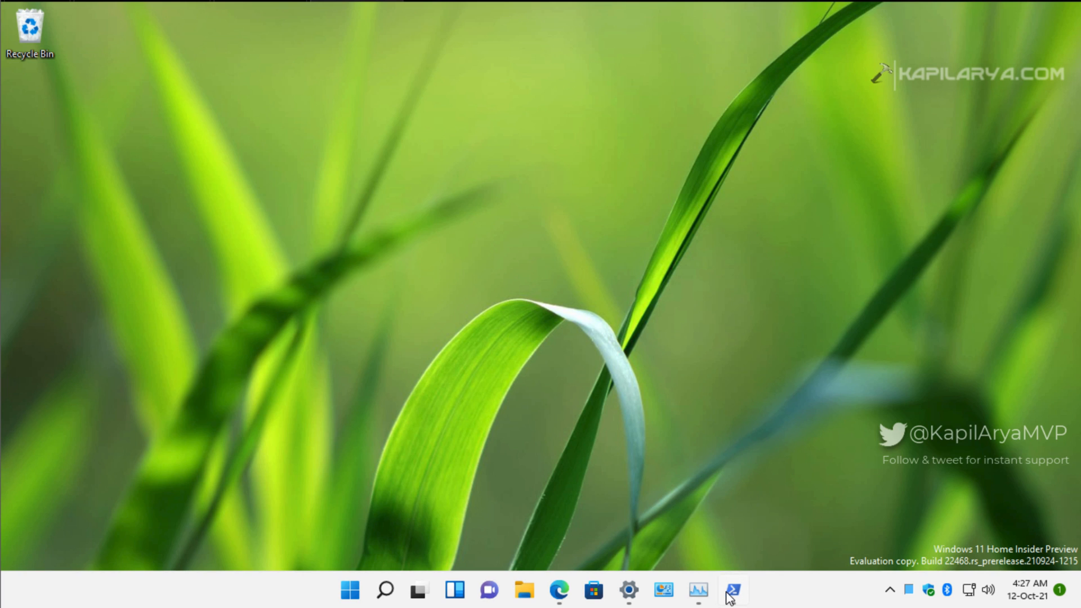
Step: Paste 'Get-appxpackage -all *shellexperience* ... add-appxpackage -register' into the elevated PowerShell and run it
click(732, 590)
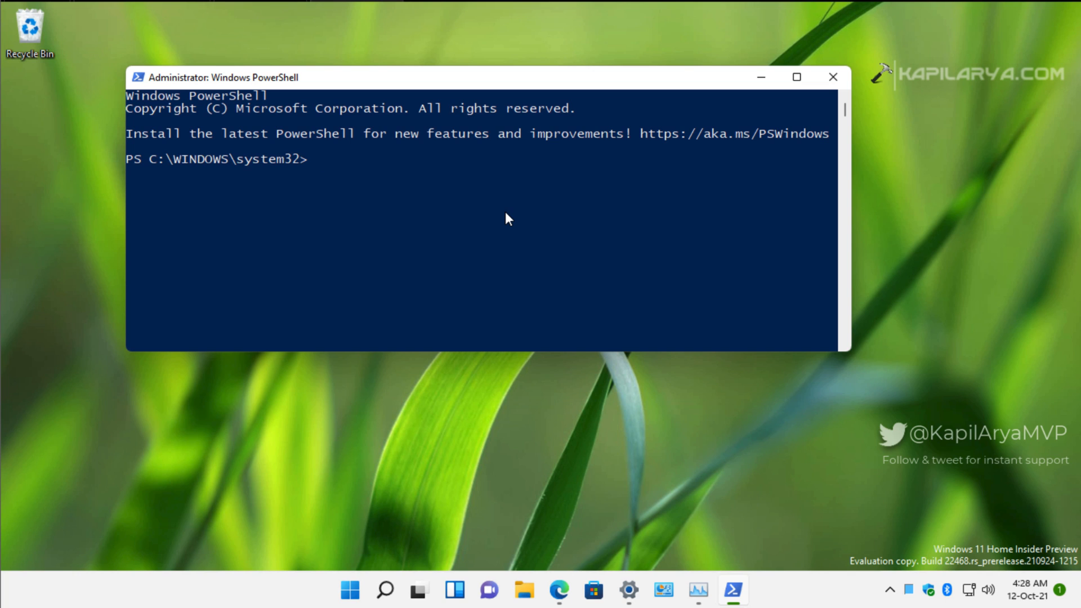
text(Get-appxpackage -all *shellexperience* -packagetype bundle |% {add-appxpackage -register -disabledevelopmentmode ($_.installlocation + "\appxmetadata\appxbundlemanifest.xml")})
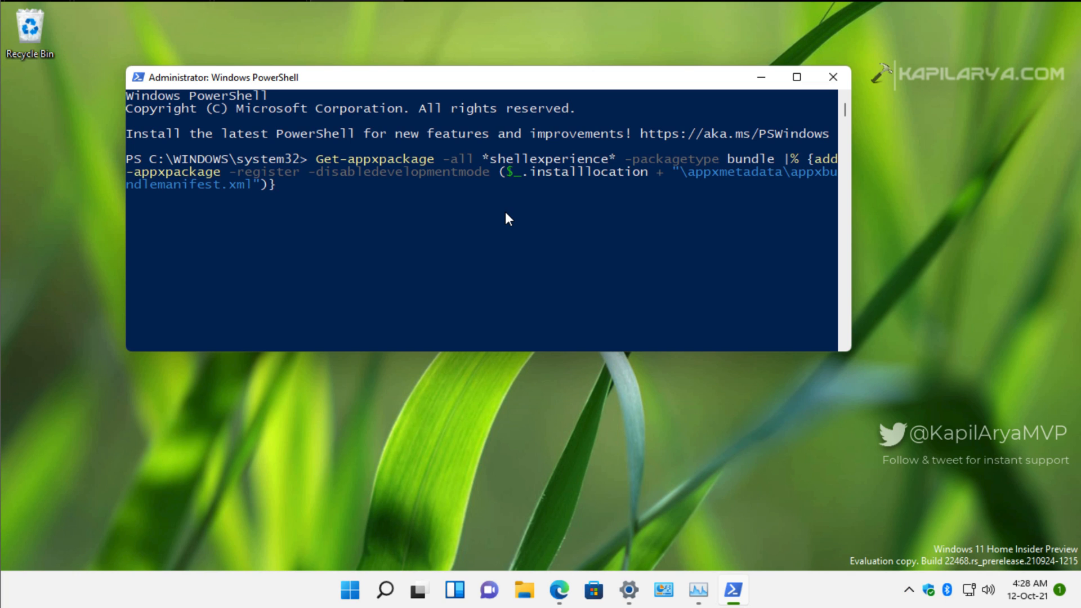
mouse_move(337, 191)
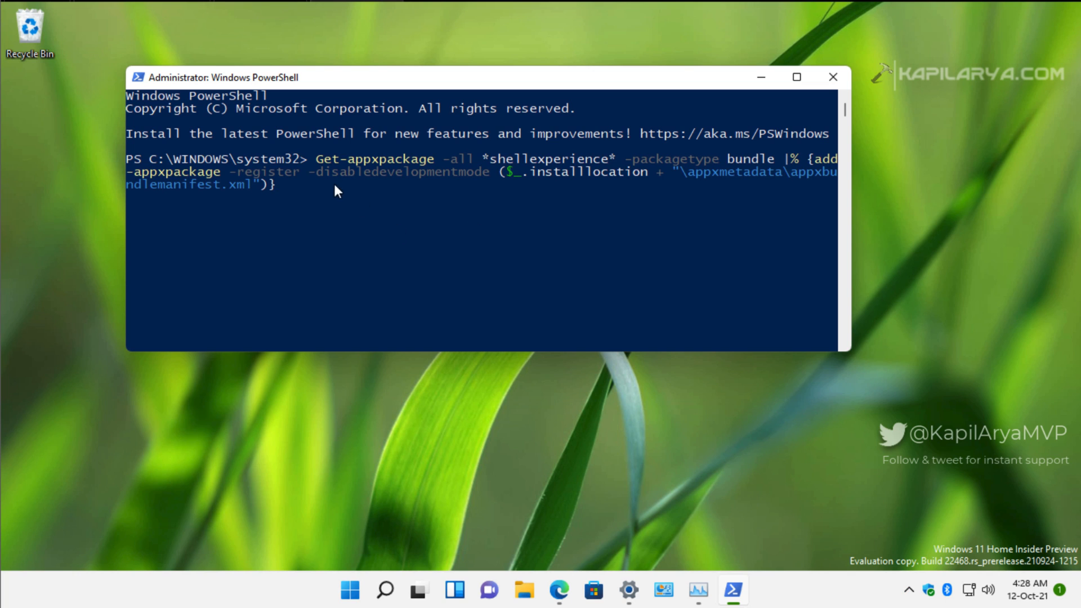
mouse_move(357, 221)
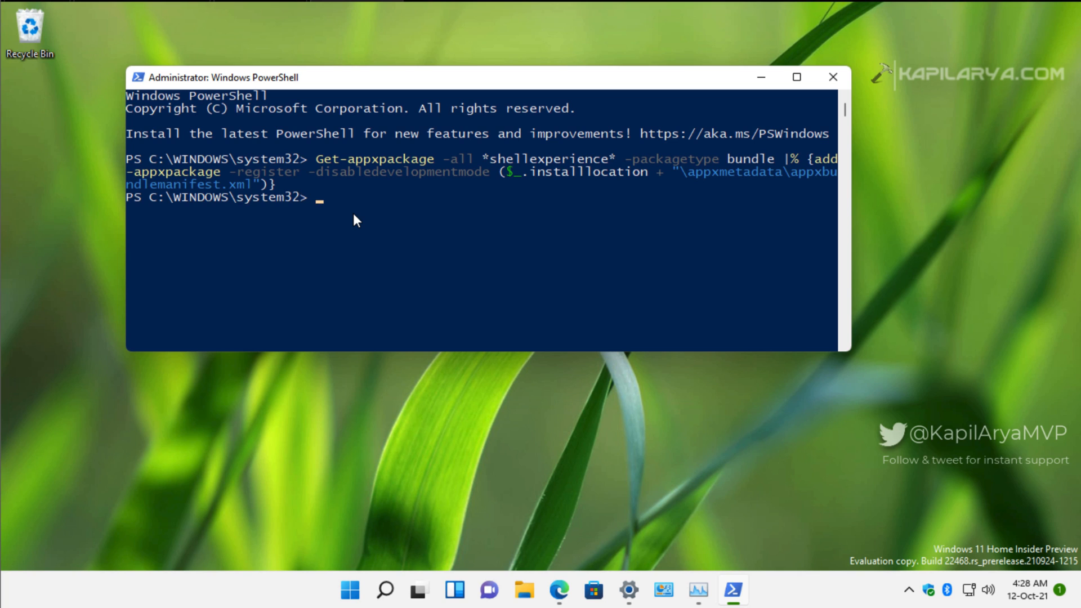
mouse_move(137, 210)
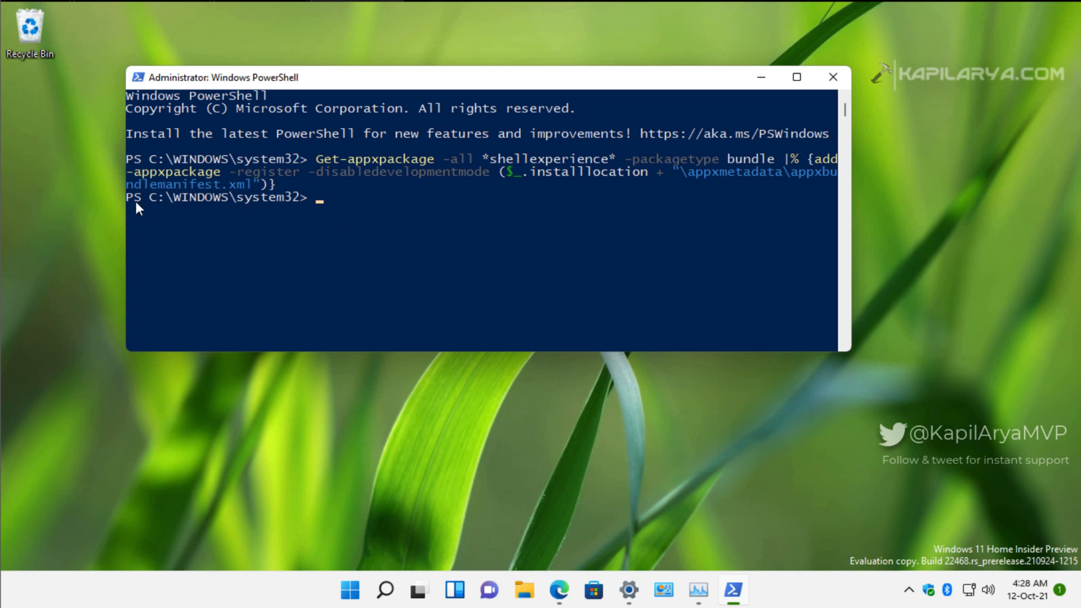
mouse_move(328, 211)
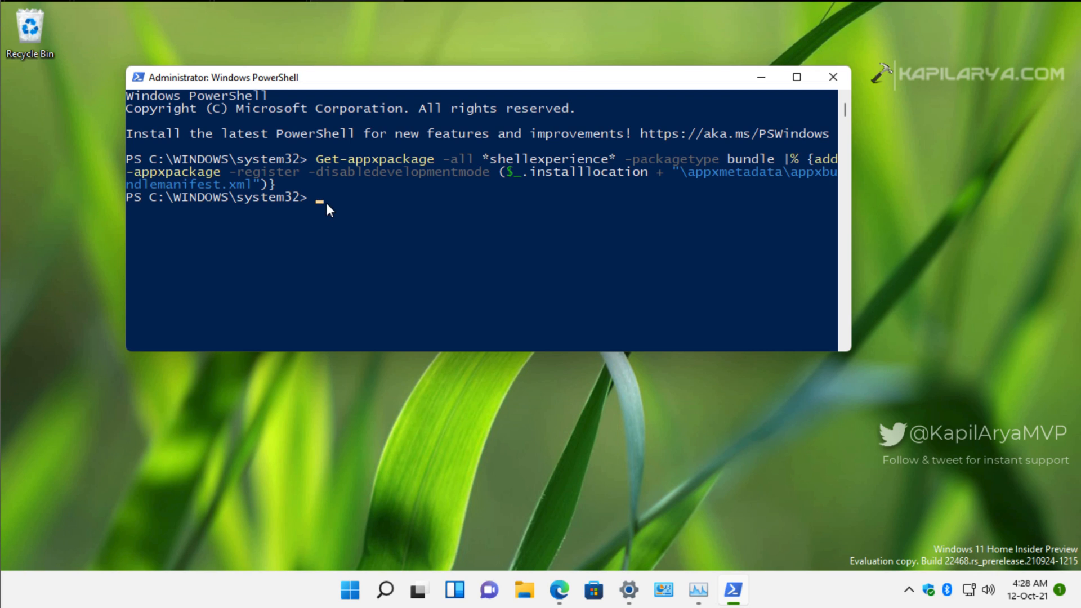
mouse_move(325, 211)
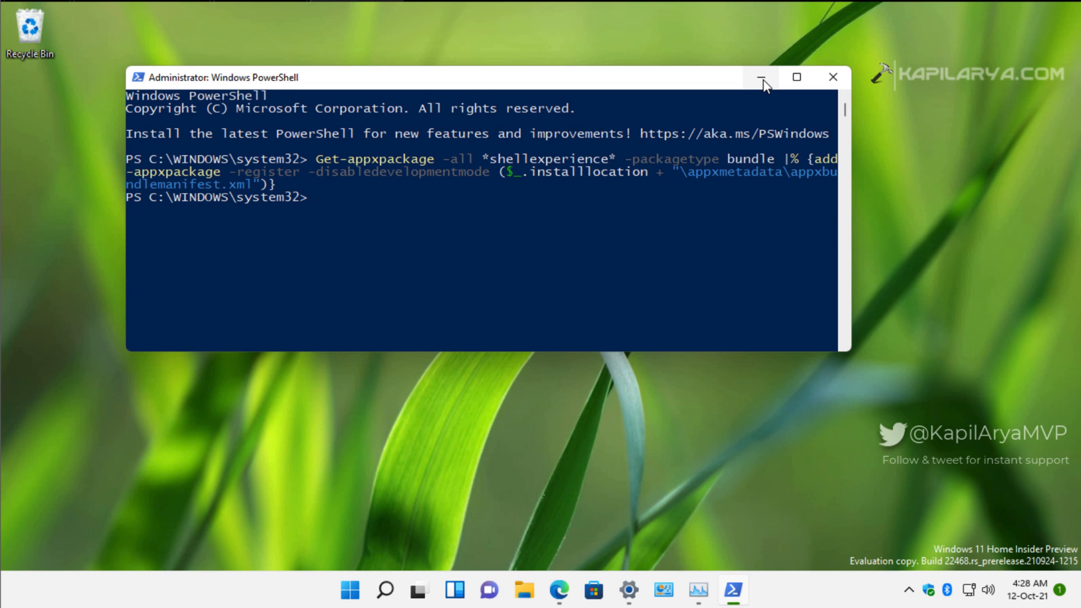
Step: Minimize PowerShell and confirm the Start menu opens and closes normally
click(761, 76)
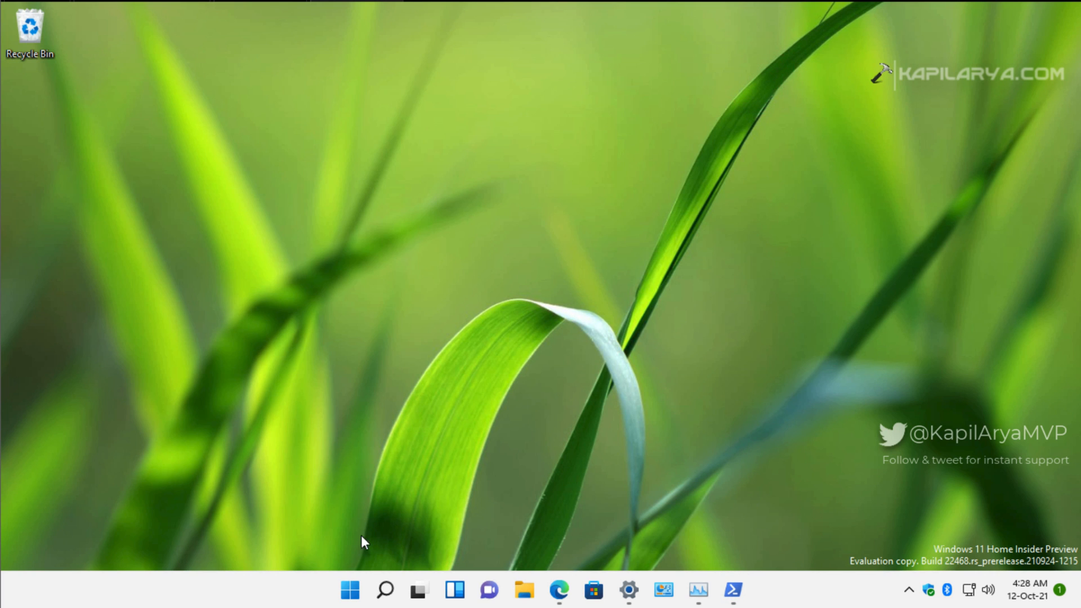
click(349, 590)
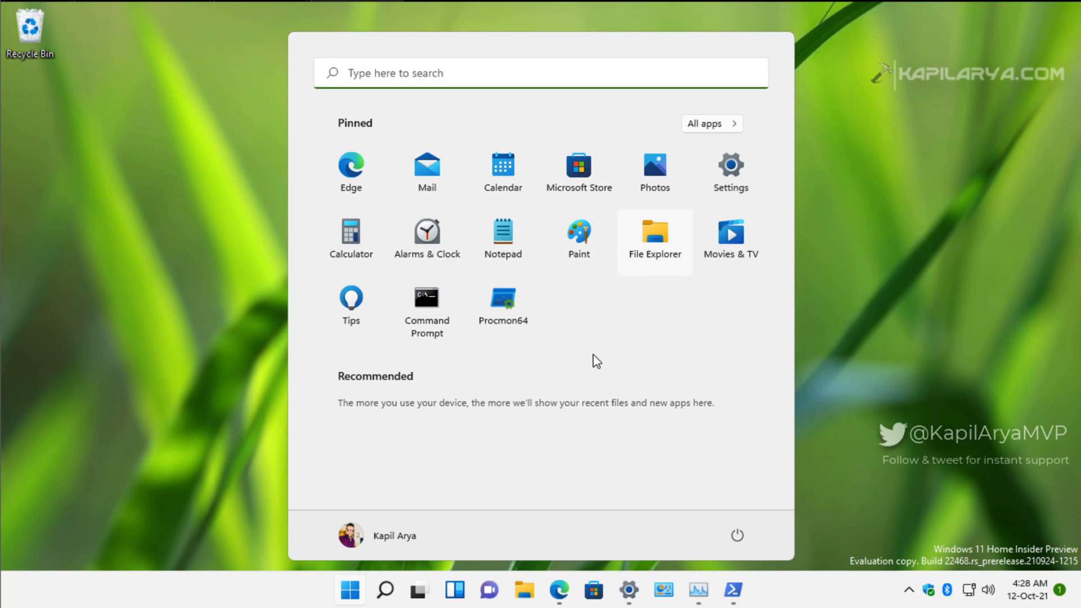
mouse_move(572, 302)
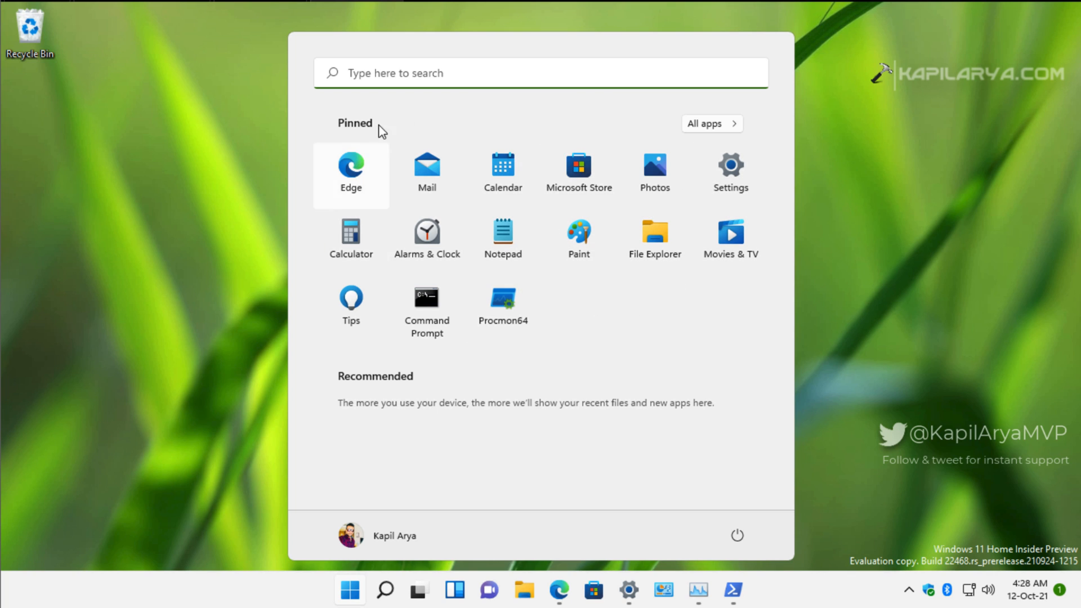
mouse_move(660, 317)
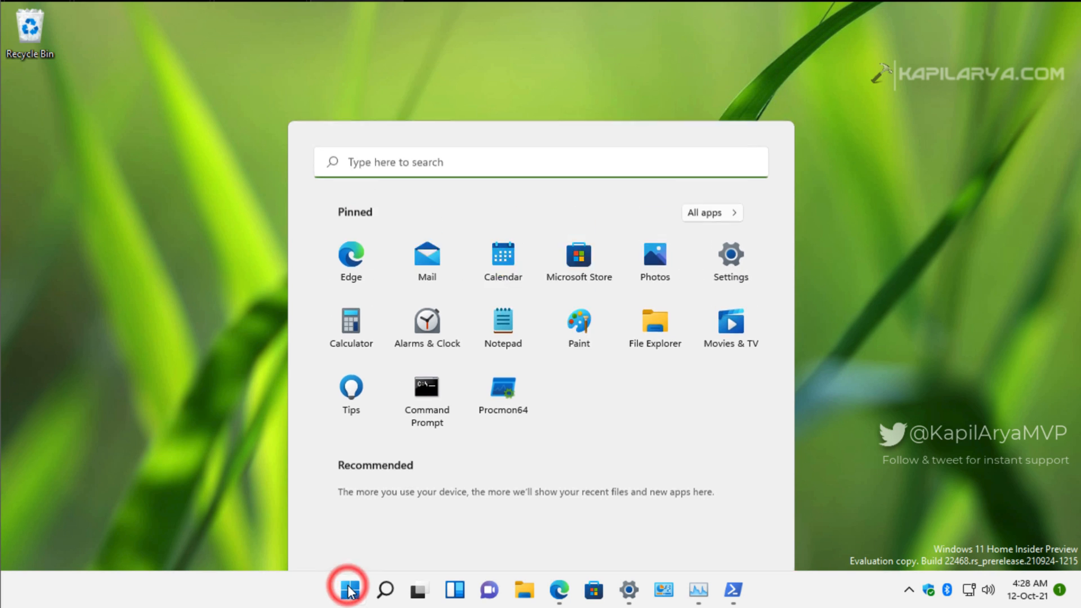
click(348, 589)
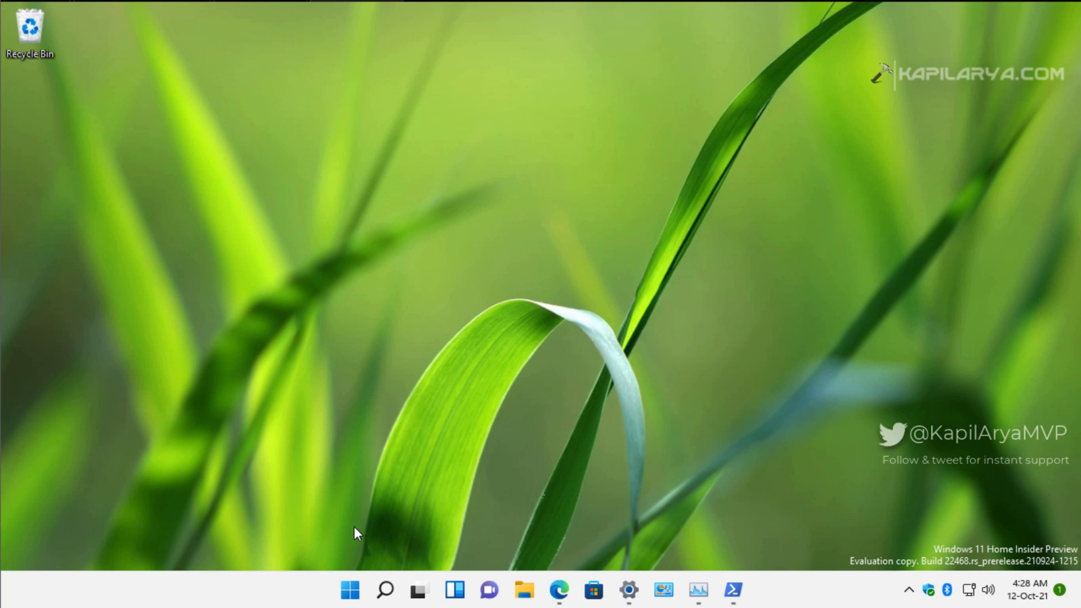
mouse_move(408, 530)
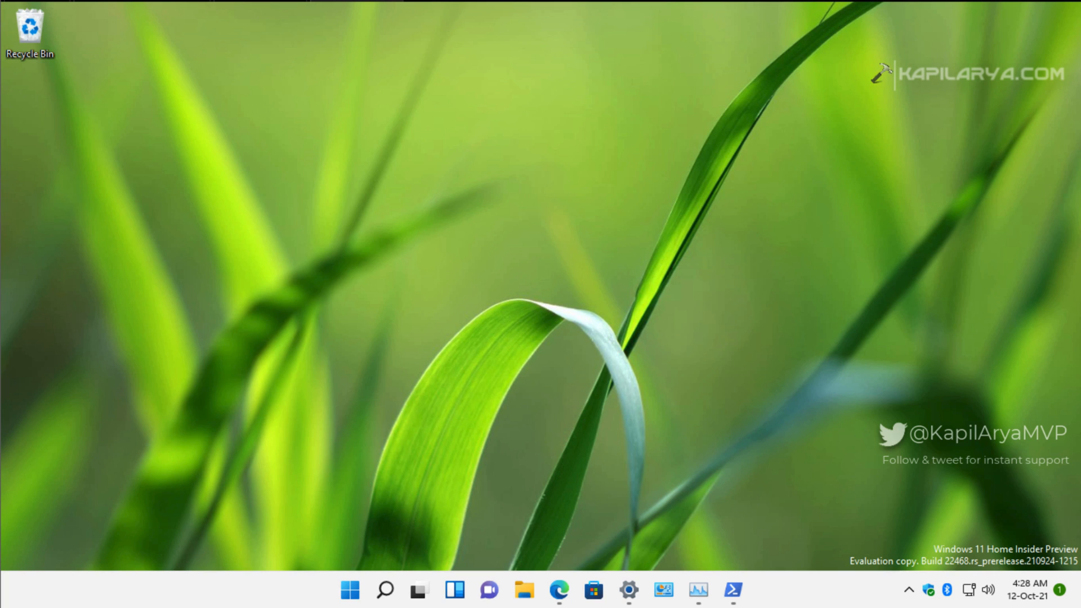
Step: Show the Windows Update history in Settings, listing Cumulative Update KB5004300
click(628, 589)
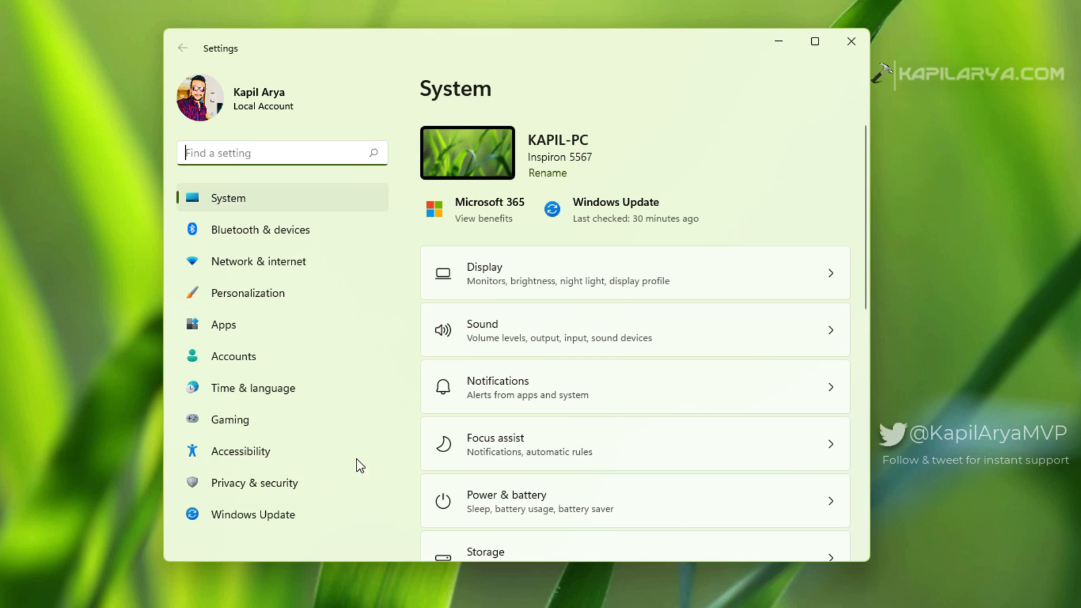
click(253, 514)
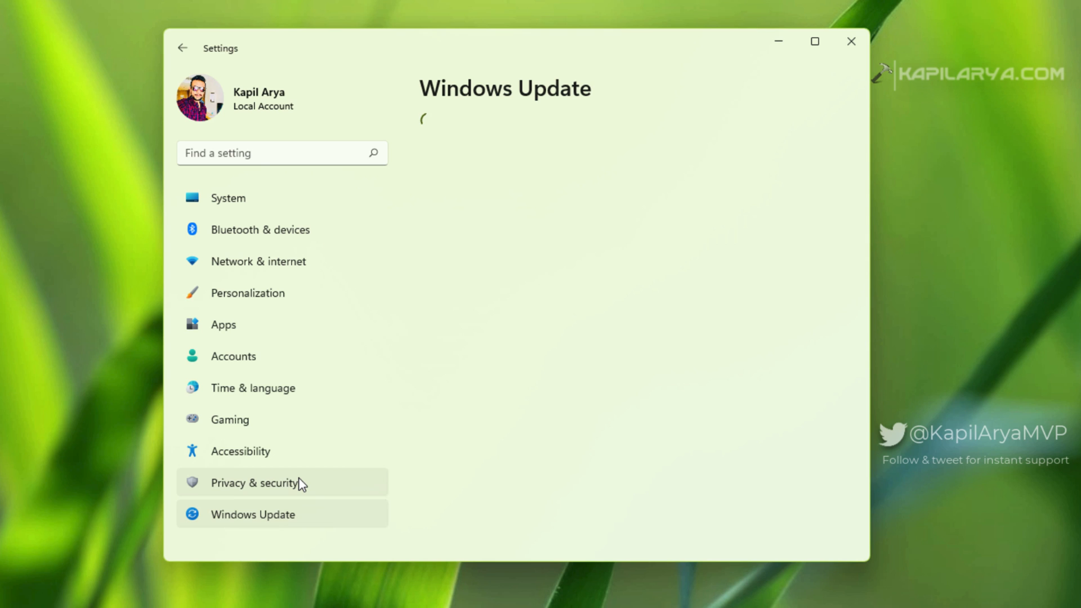
click(252, 514)
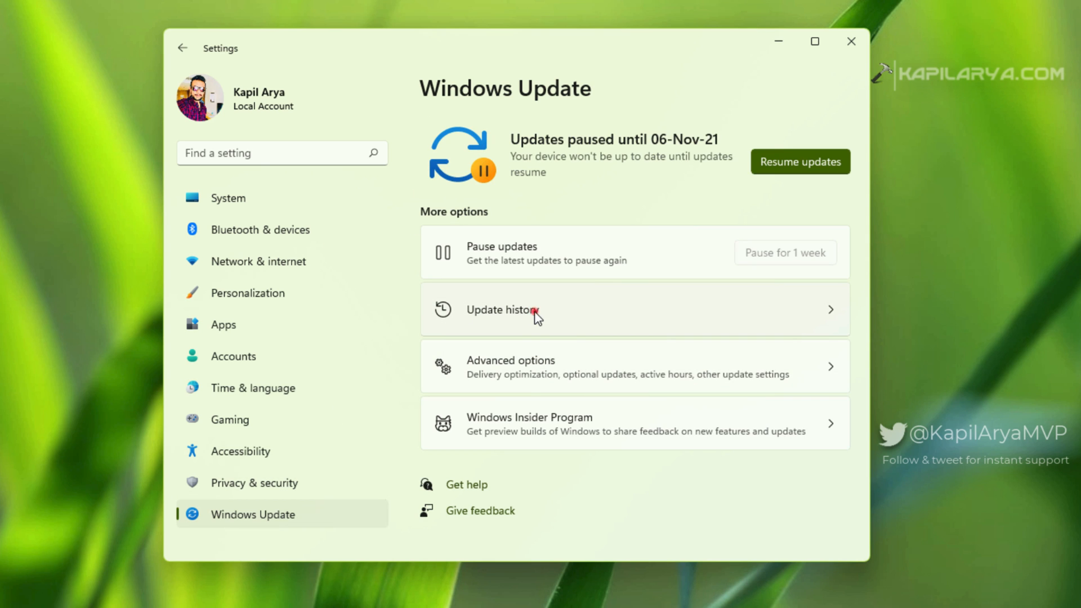
click(503, 309)
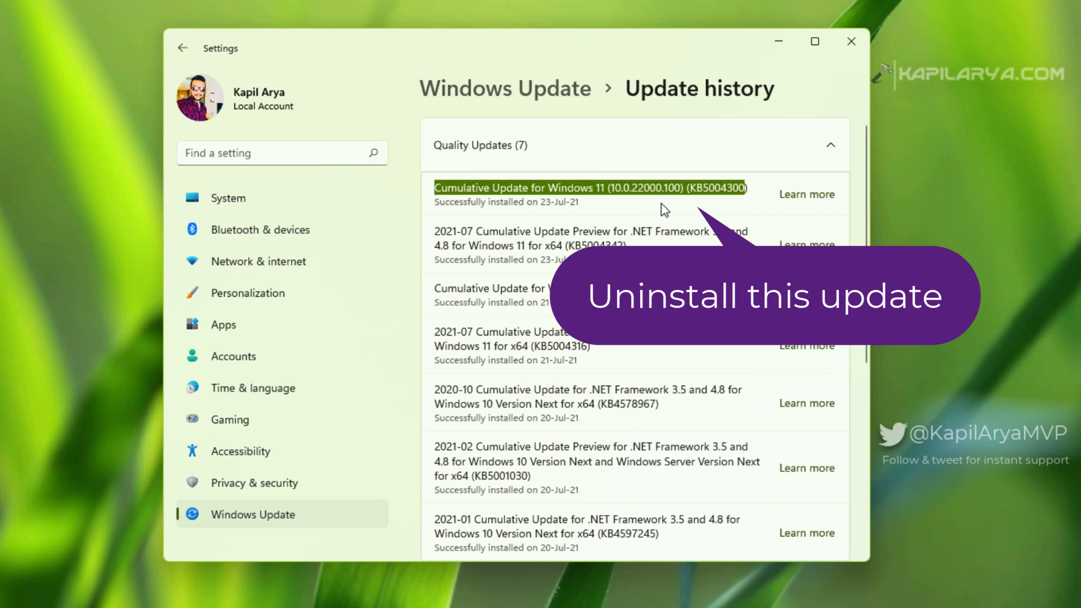
mouse_move(715, 177)
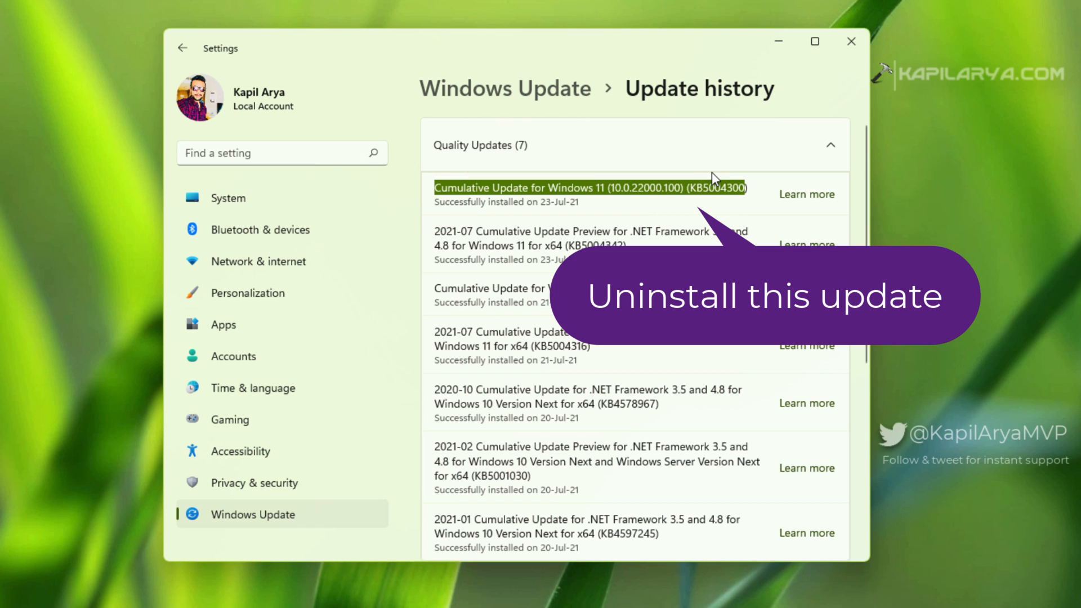